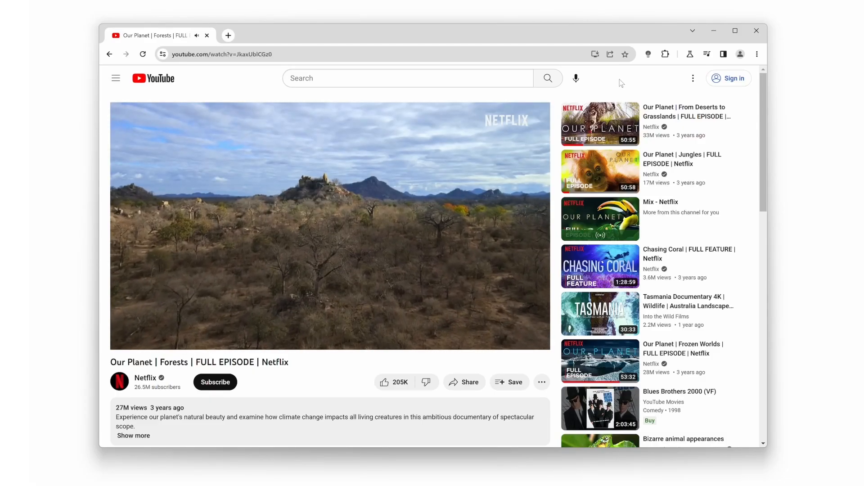
- Dim the page, then enable atmosphere lighting with video-extracted colour and vivid effects before undimming
left_click(647, 54)
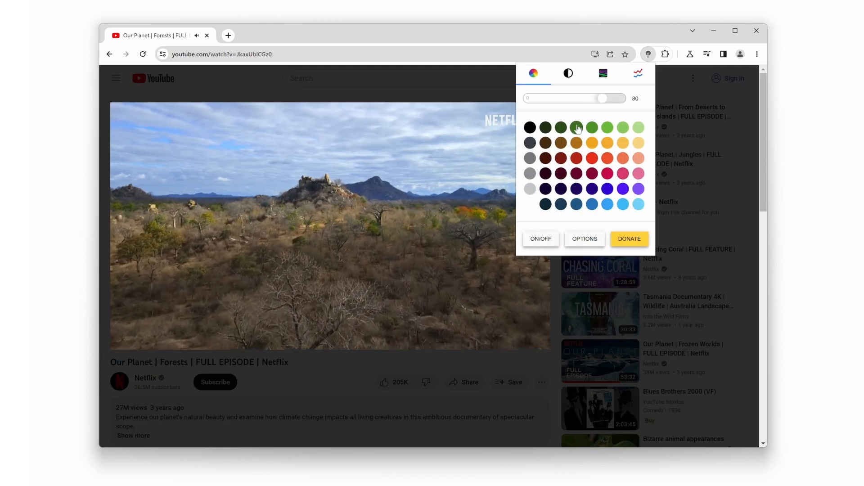
left_click(603, 73)
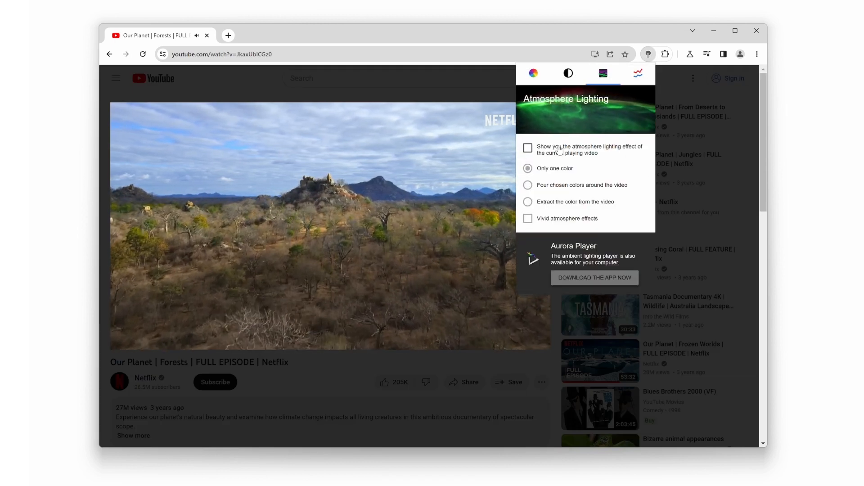
left_click(527, 148)
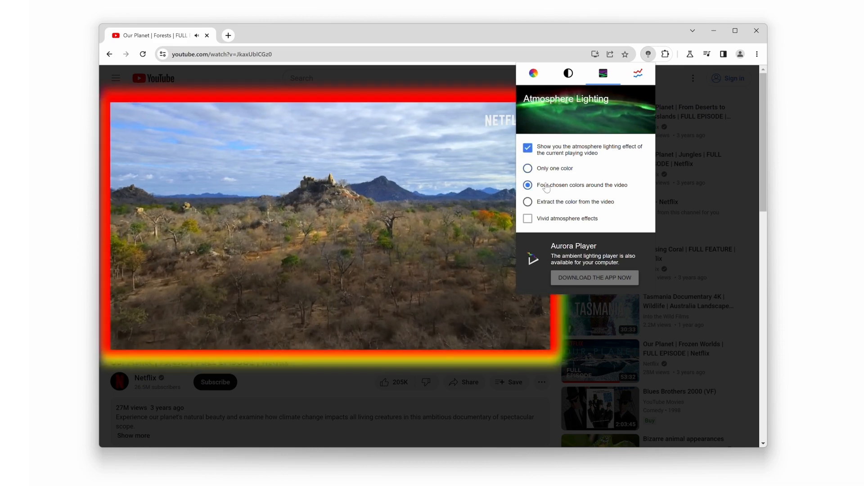
left_click(528, 201)
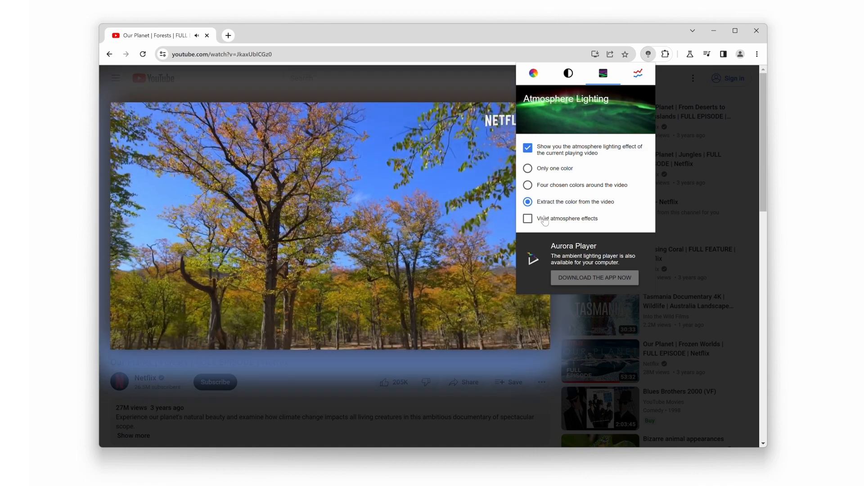
left_click(527, 217)
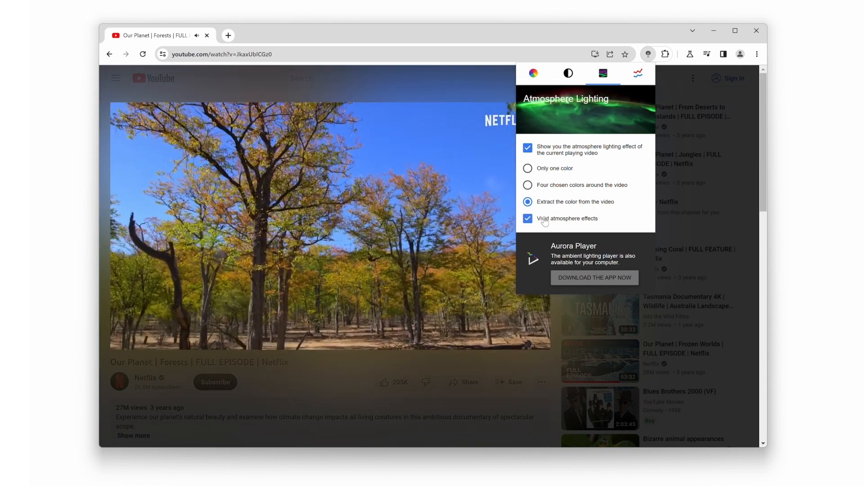
left_click(647, 54)
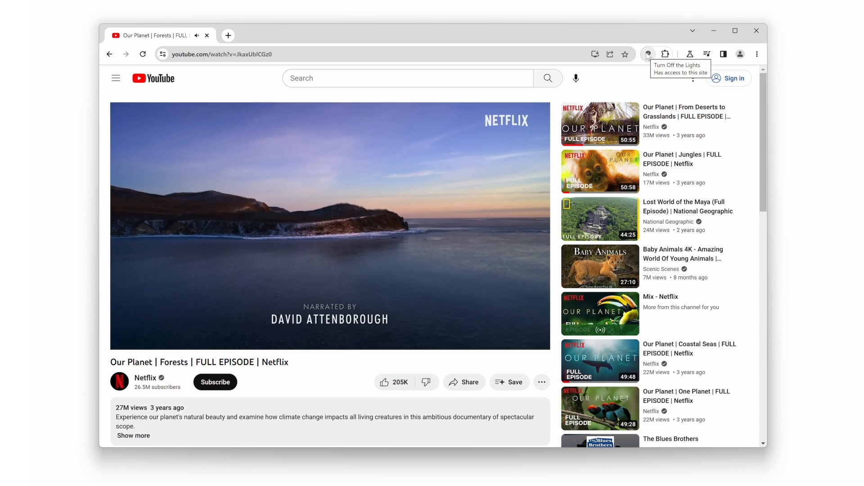
mouse_move(648, 54)
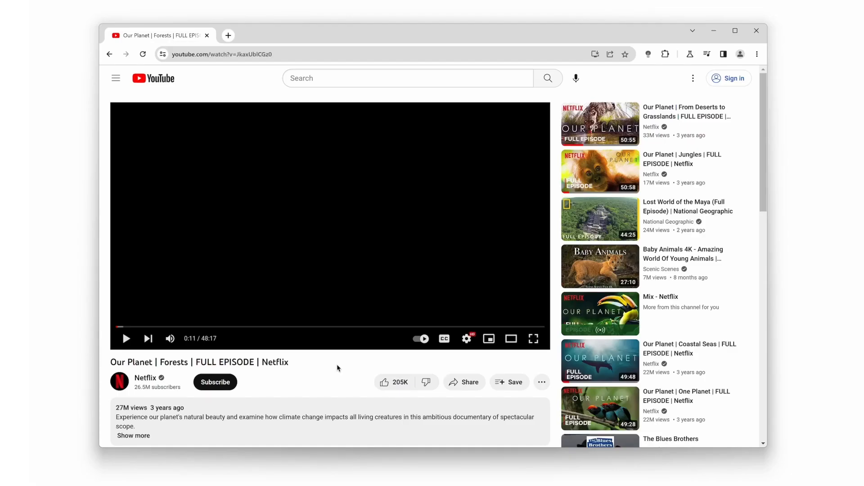
mouse_move(329, 242)
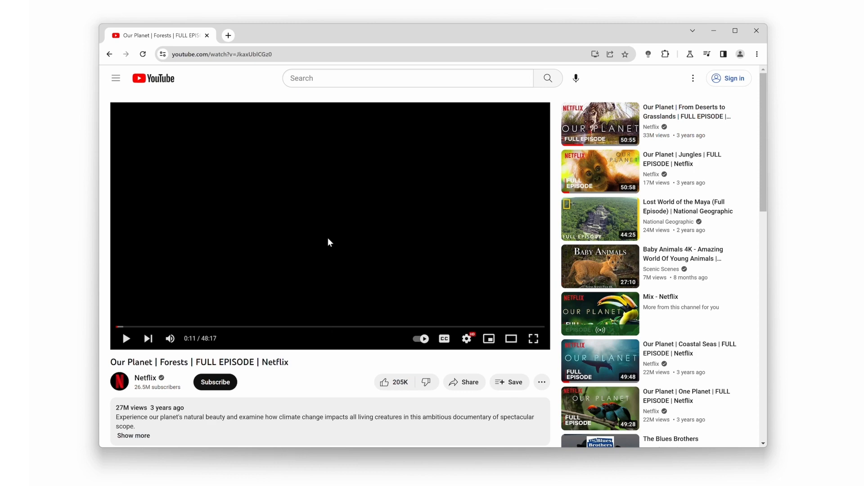
- Resume the Forests episode, pause it on the lunar shot, then toggle playback again
left_click(126, 339)
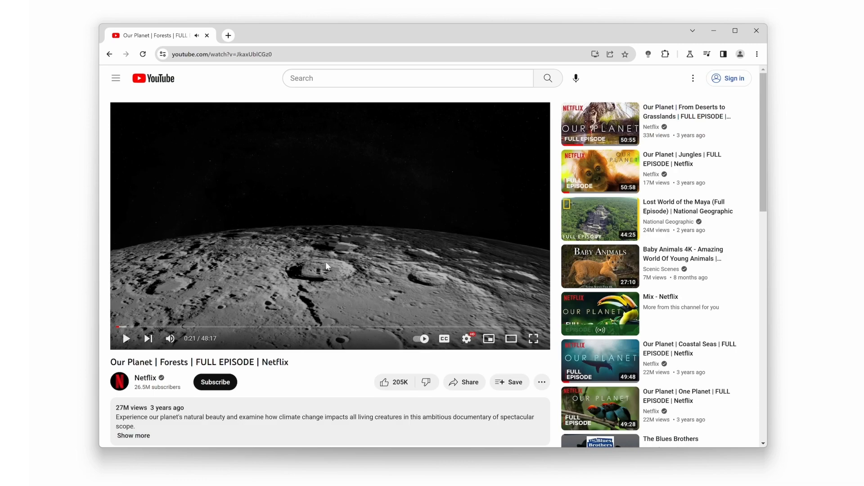
left_click(126, 338)
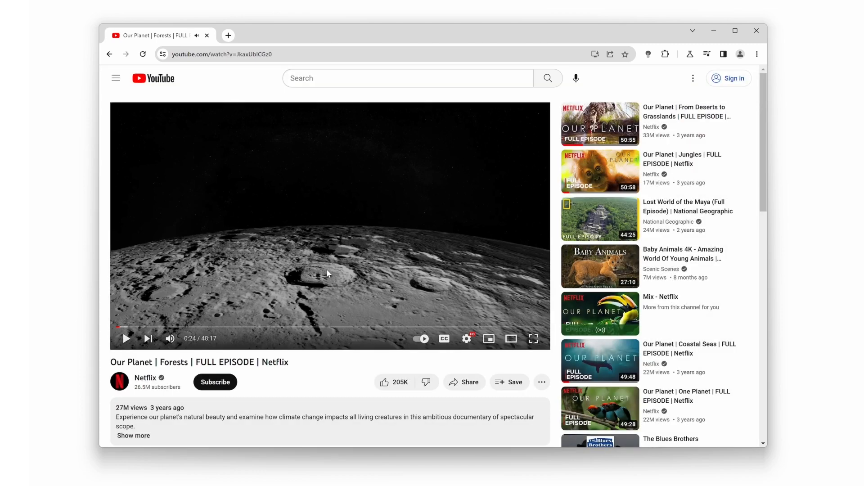
left_click(126, 339)
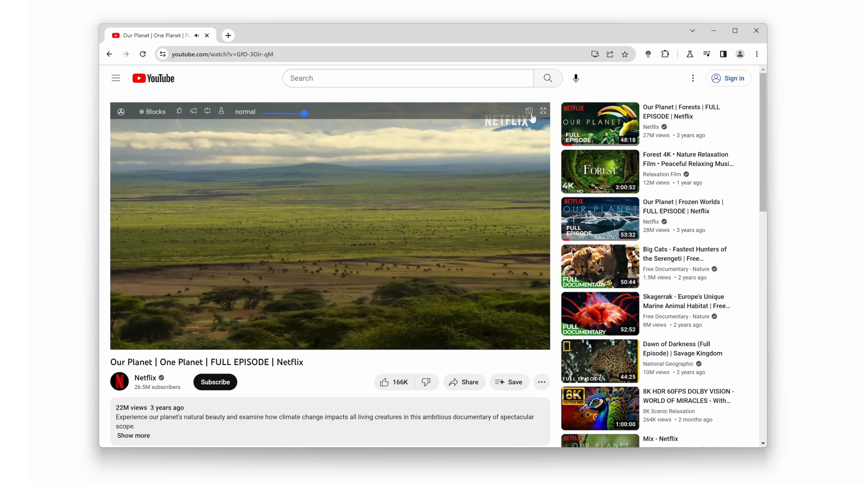
- Capture a video frame screenshot and apply full grayscale, maximum sepia and raised brightness to it
left_click(529, 112)
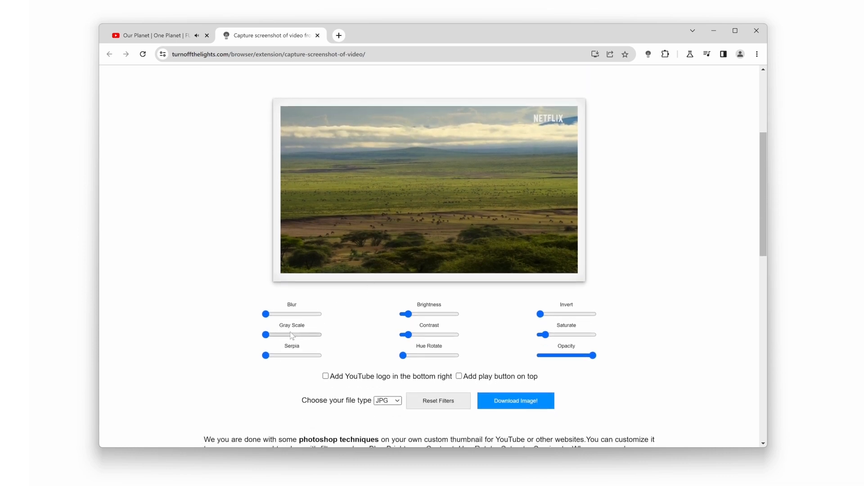
left_click_drag(264, 335, 318, 335)
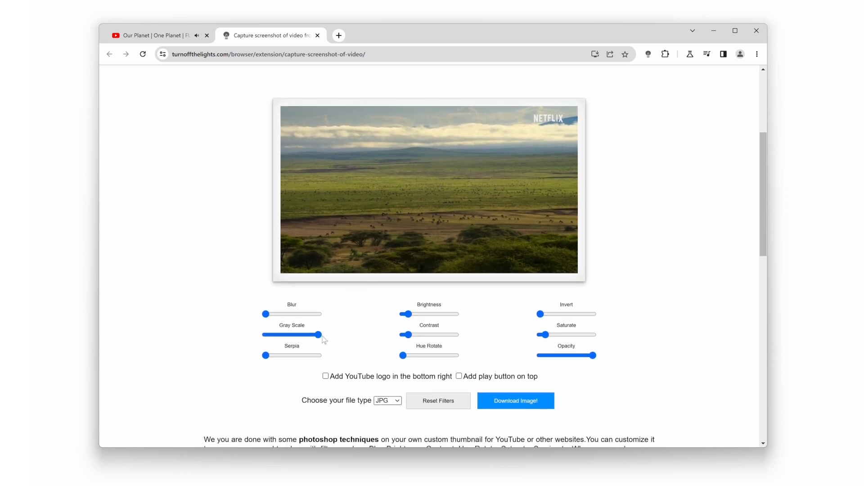
left_click_drag(264, 356, 276, 356)
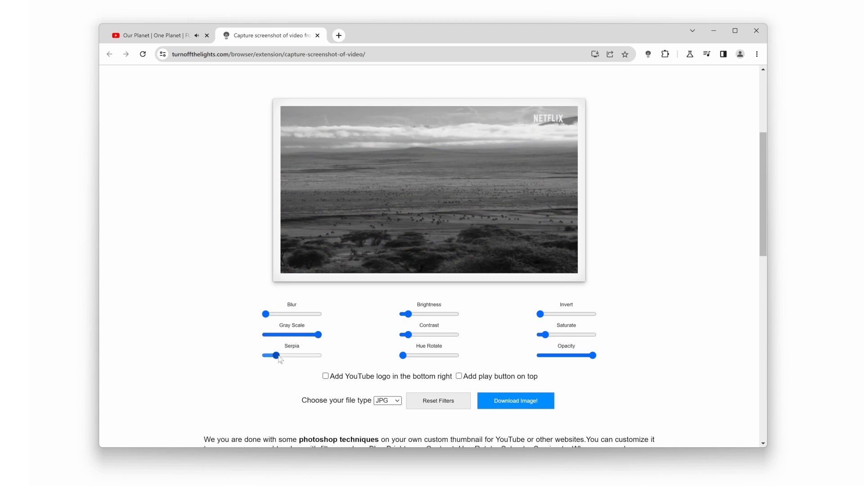
left_click_drag(277, 356, 322, 356)
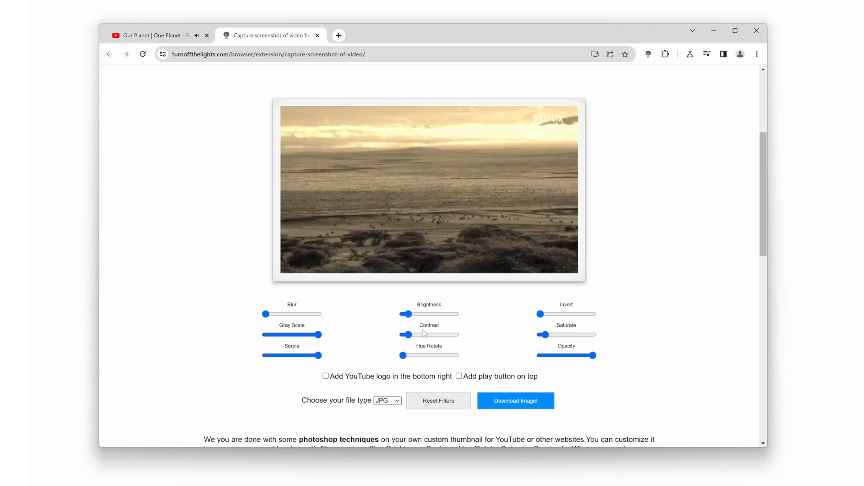
left_click_drag(406, 313, 424, 313)
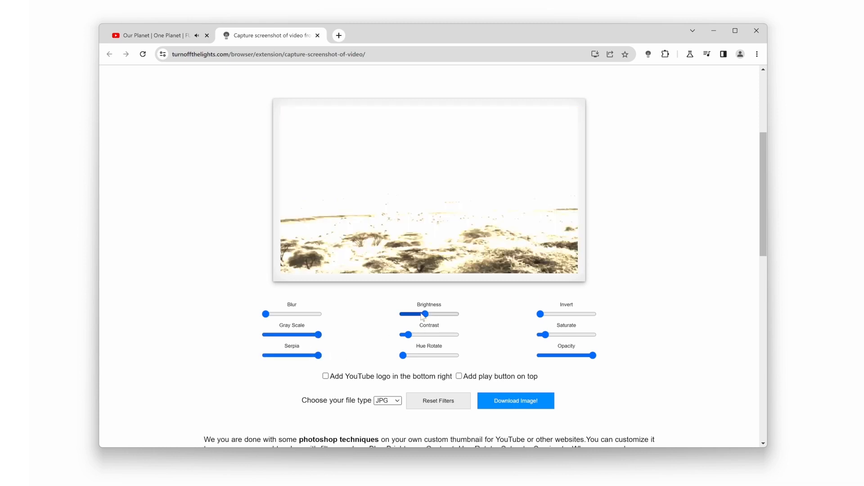
left_click_drag(424, 313, 407, 313)
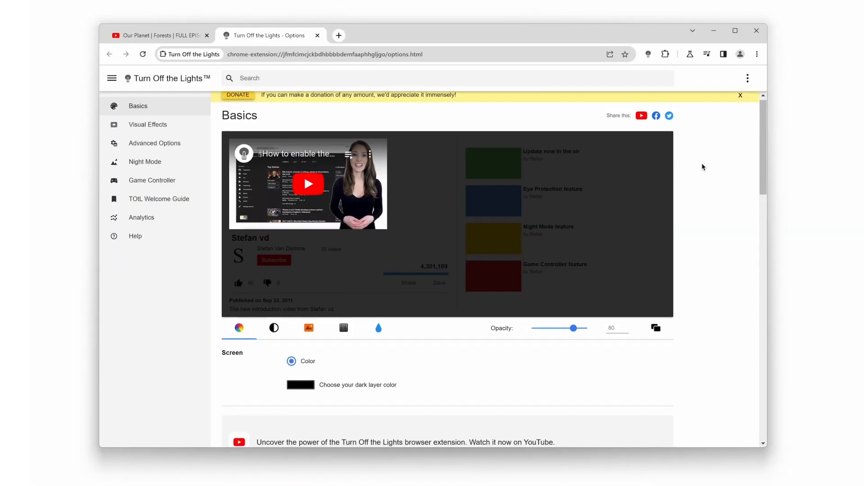
- Browse through the Basics, Visual Effects and Advanced Options settings pages
scroll("down", 3)
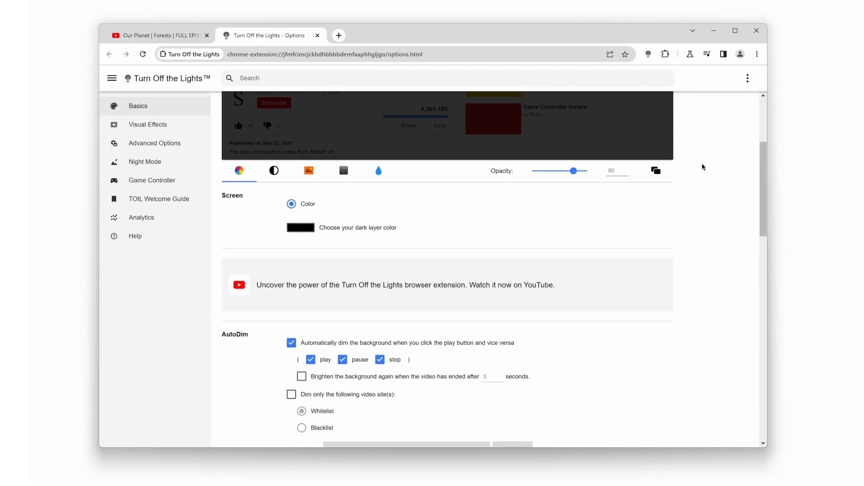
scroll("down", 3)
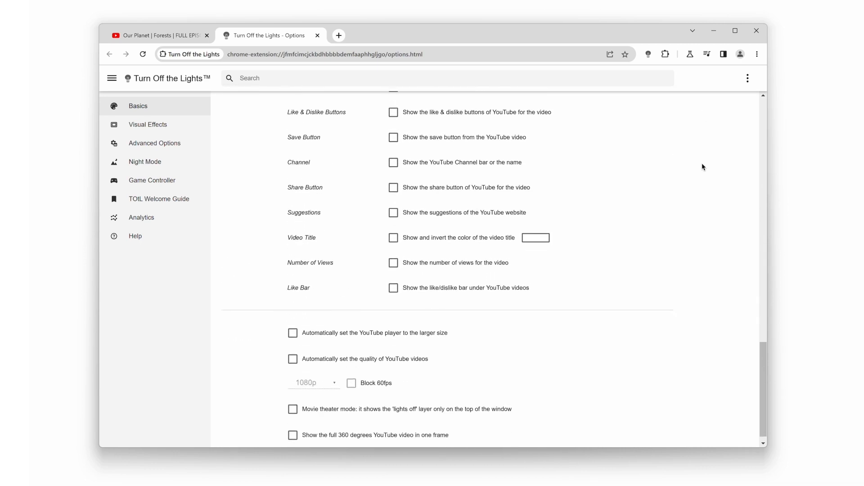
scroll("down", 3)
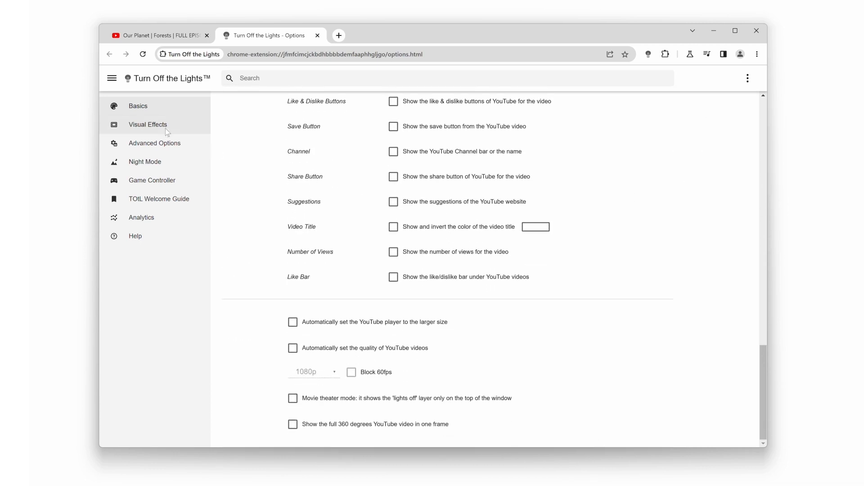
left_click(147, 124)
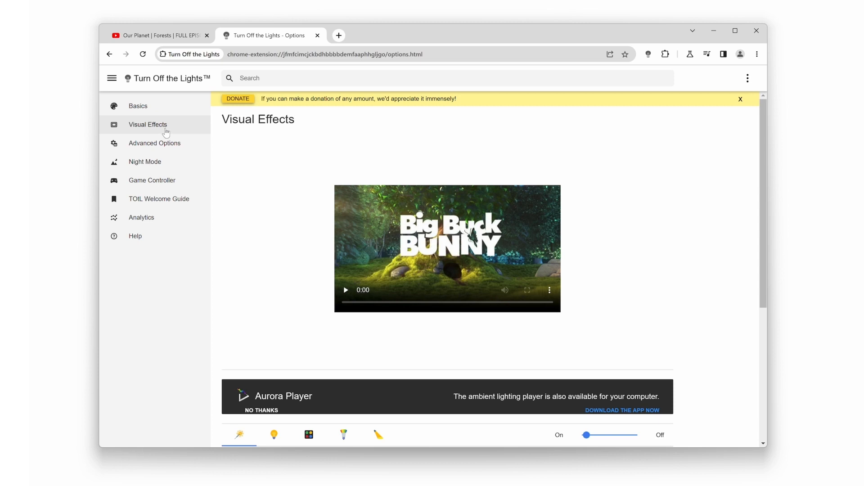
scroll("down", 3)
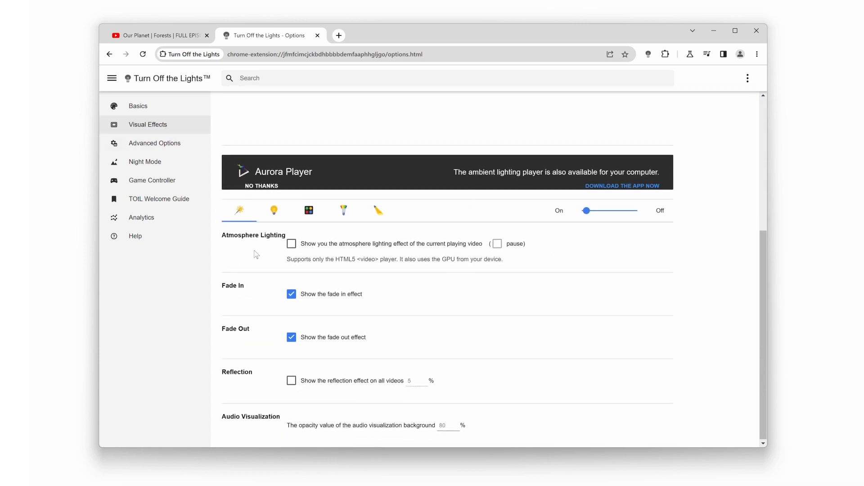
left_click(155, 143)
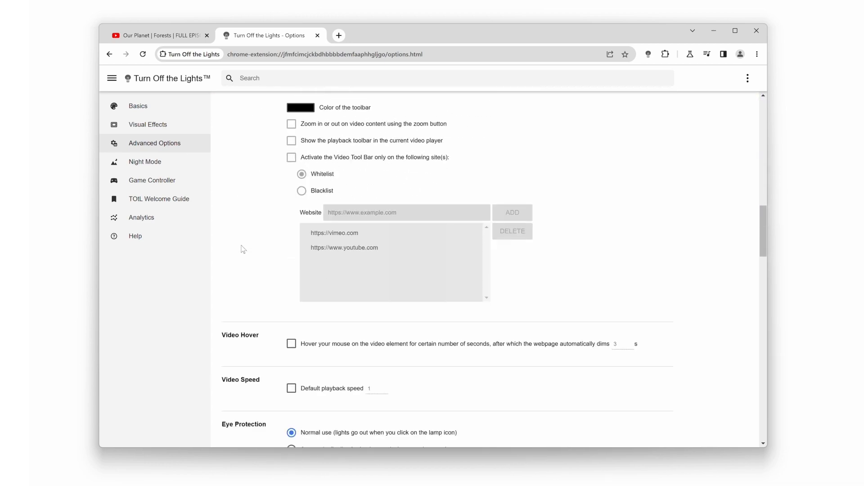
scroll("down", 3)
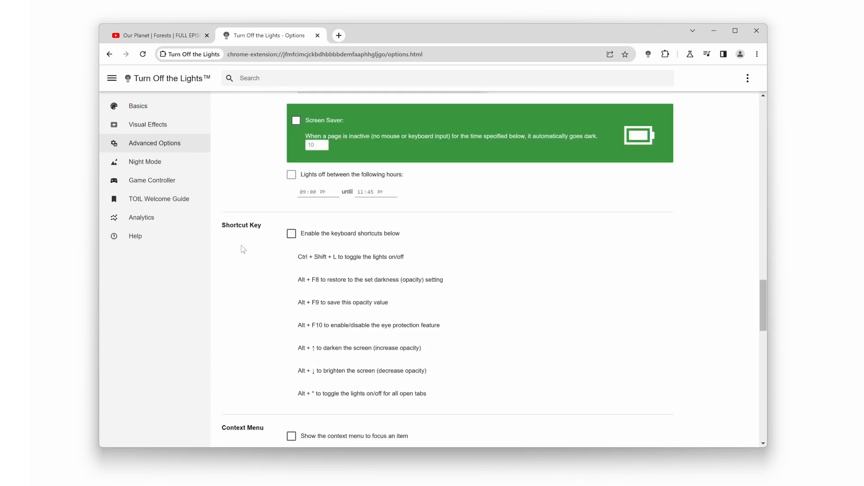
scroll("down", 3)
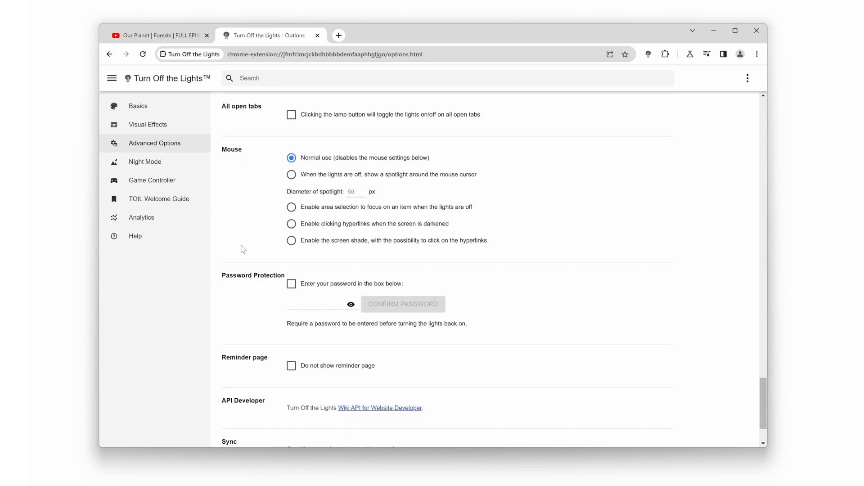
- Browse the Night Mode and Game Controller settings, then return to the YouTube video tab
left_click(145, 161)
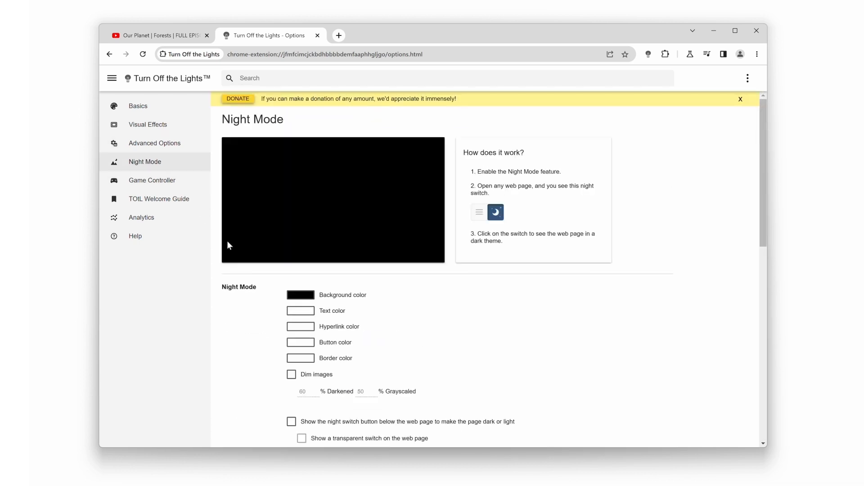
scroll("down", 3)
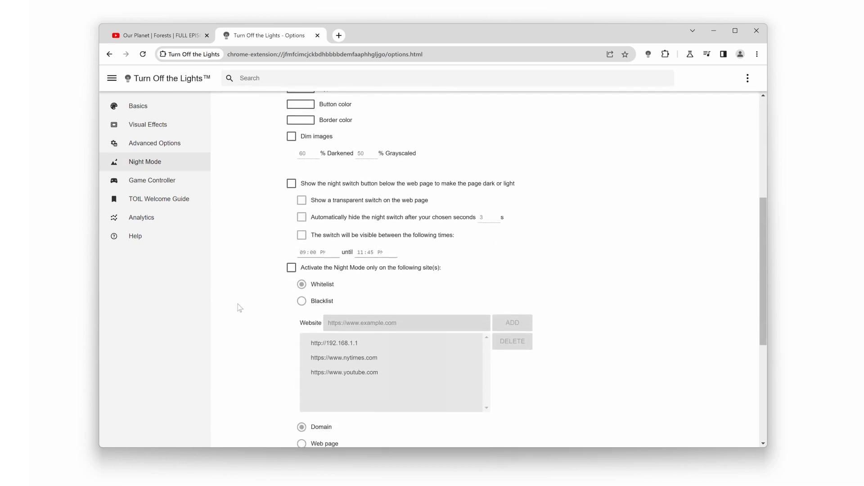
scroll("down", 3)
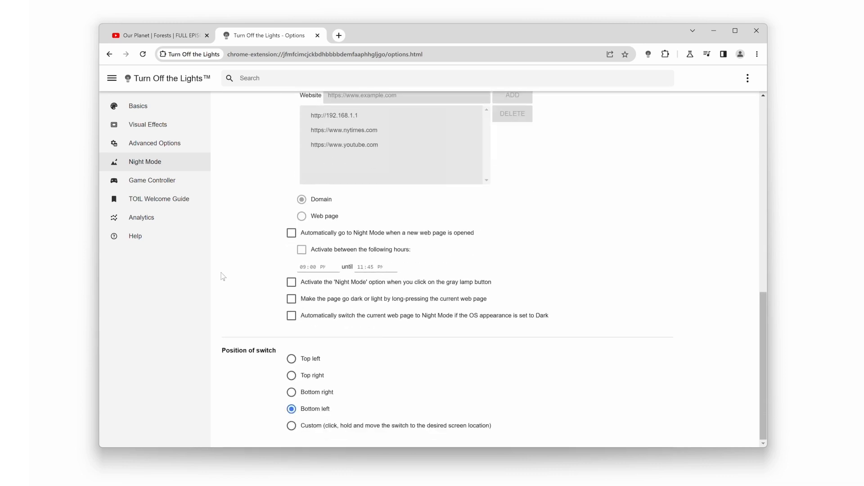
left_click(151, 180)
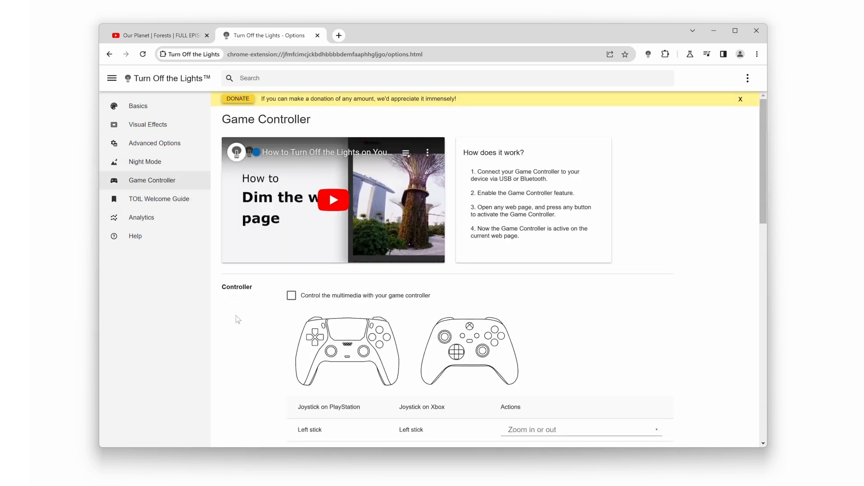
scroll("down", 3)
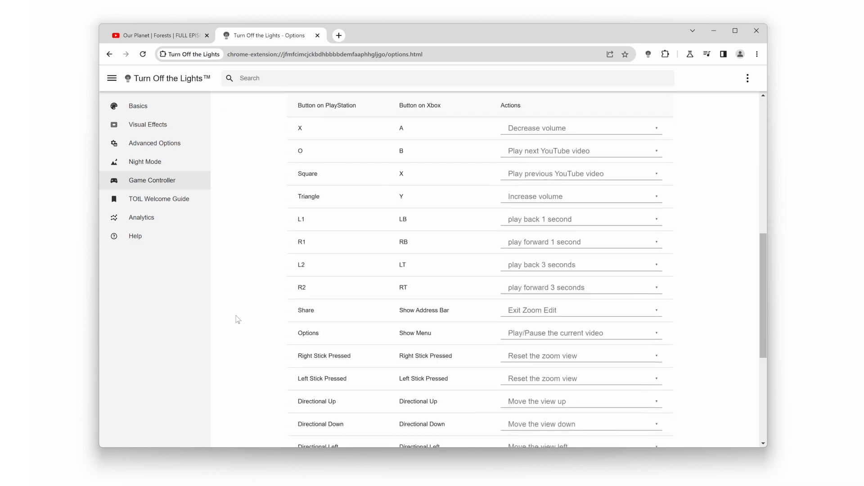
scroll("down", 3)
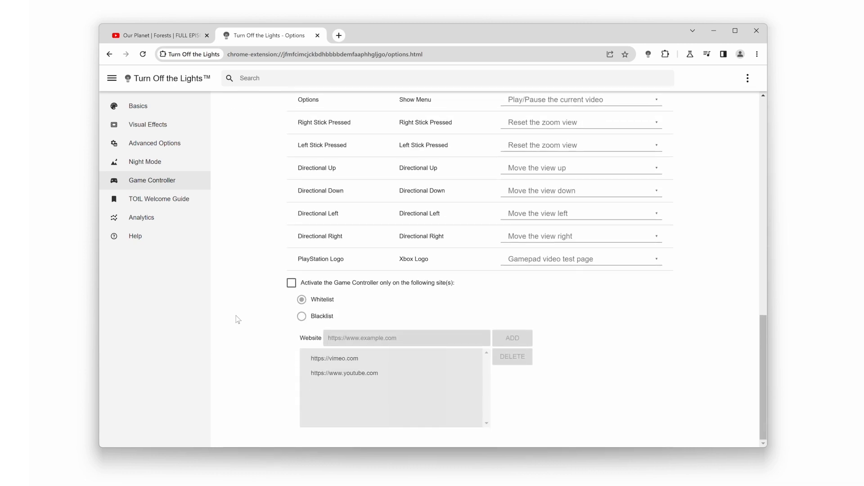
left_click(161, 35)
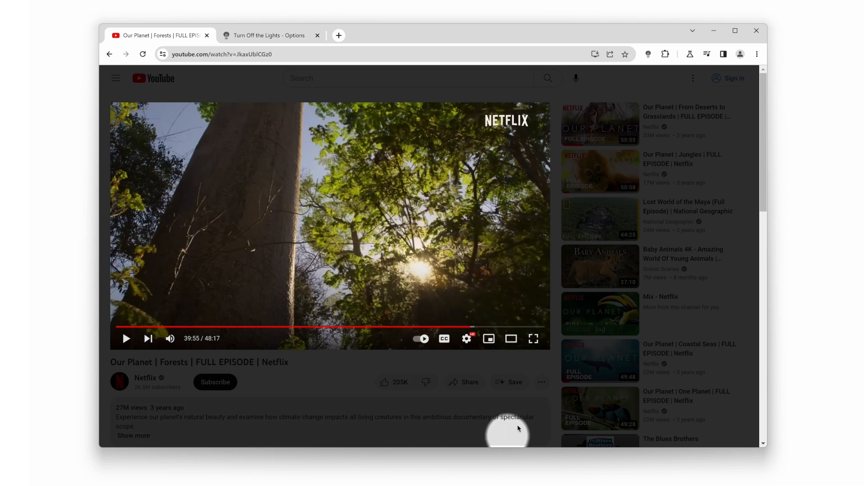
mouse_move(595, 226)
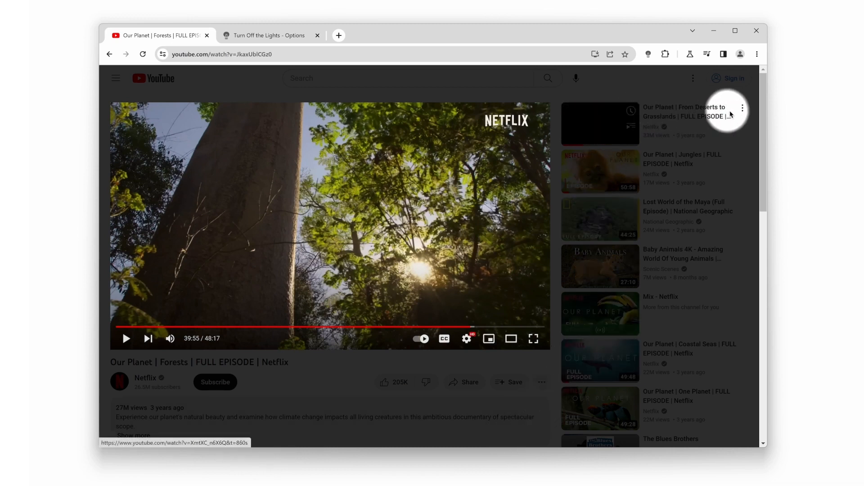
mouse_move(689, 166)
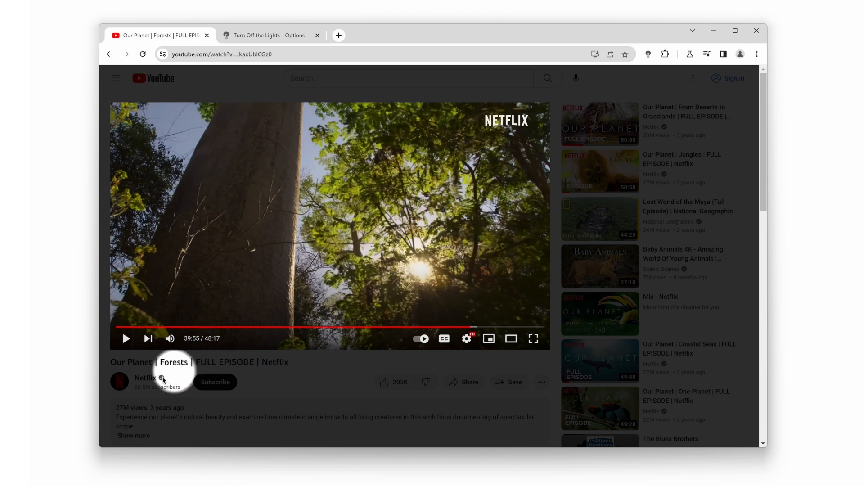
mouse_move(274, 382)
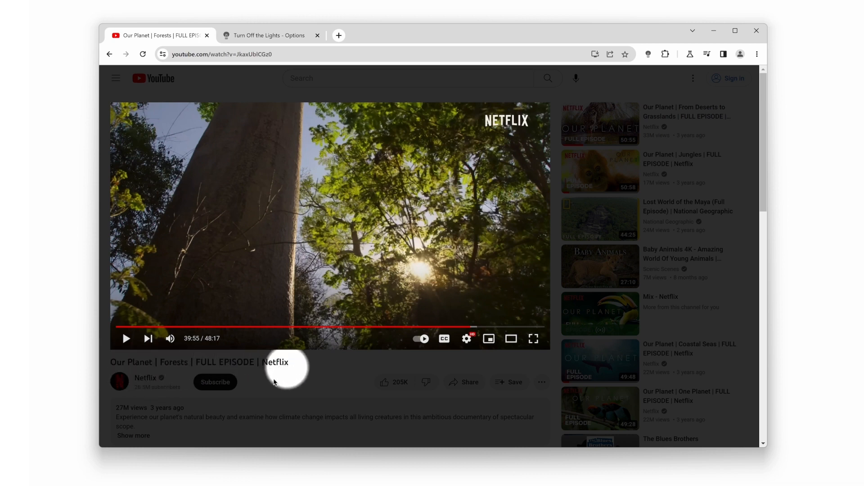
mouse_move(234, 409)
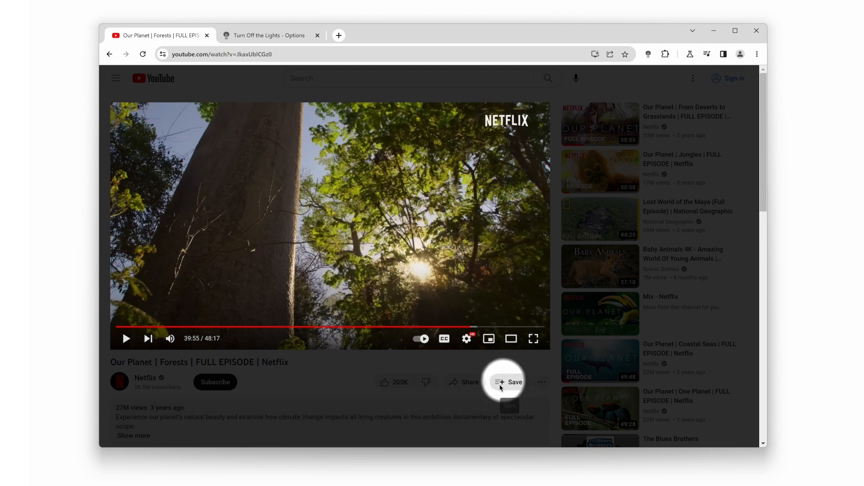
left_click(268, 35)
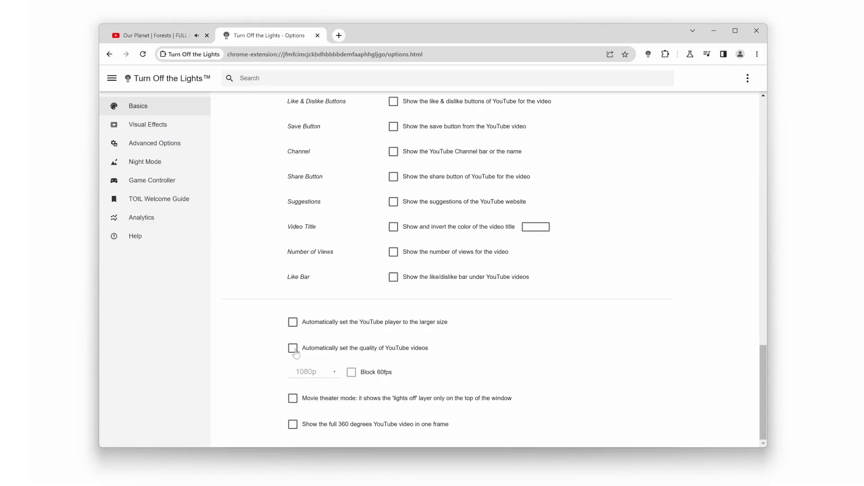
- Enable automatic YouTube video quality set to highres, then switch to the Wikipedia tab
left_click(292, 348)
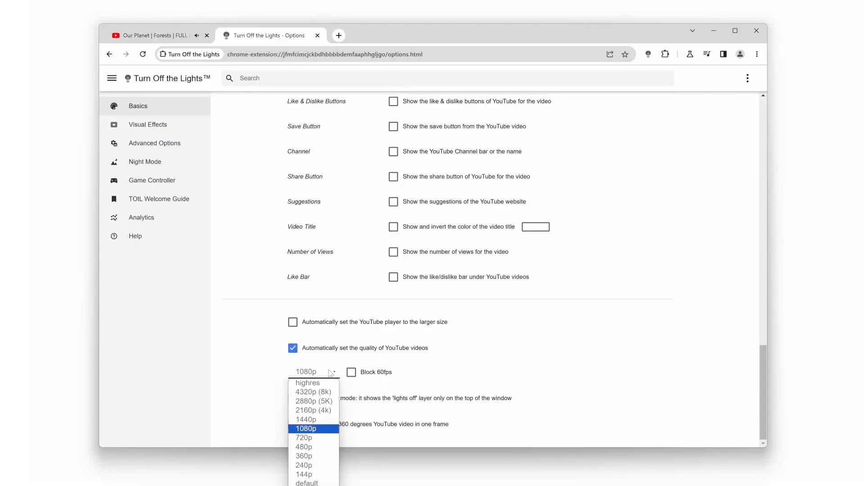
left_click(307, 382)
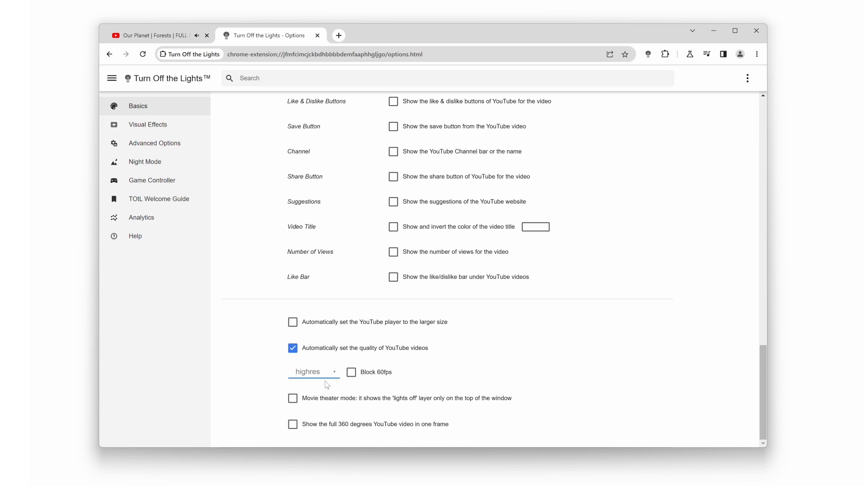
left_click(148, 35)
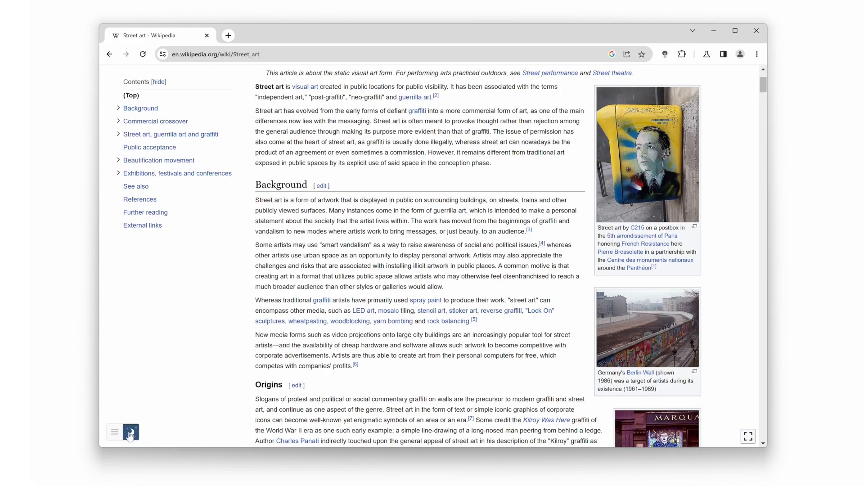
- Toggle the Street art article into night mode with the extension's night switch
left_click(131, 432)
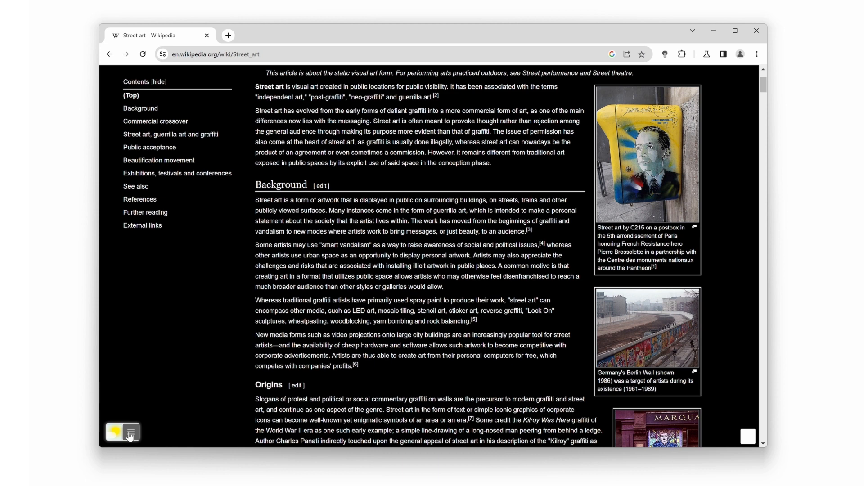
left_click(131, 431)
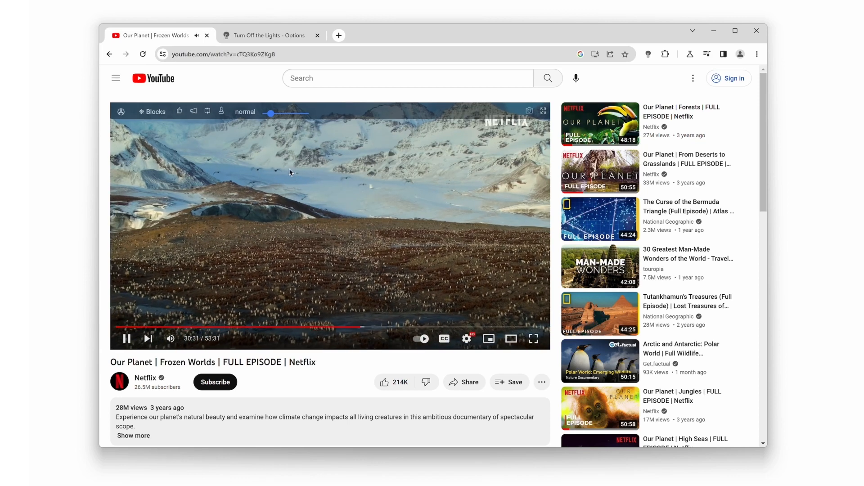
left_click_drag(270, 114, 312, 113)
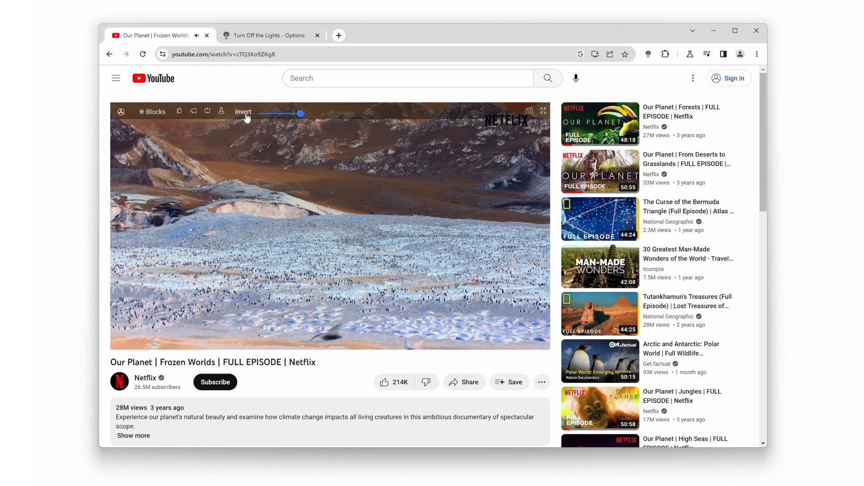
left_click_drag(301, 114, 308, 113)
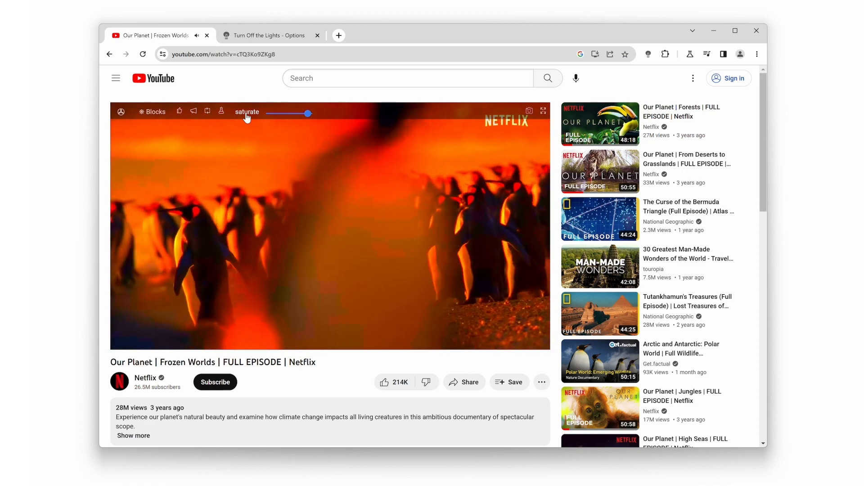
left_click_drag(307, 113, 286, 114)
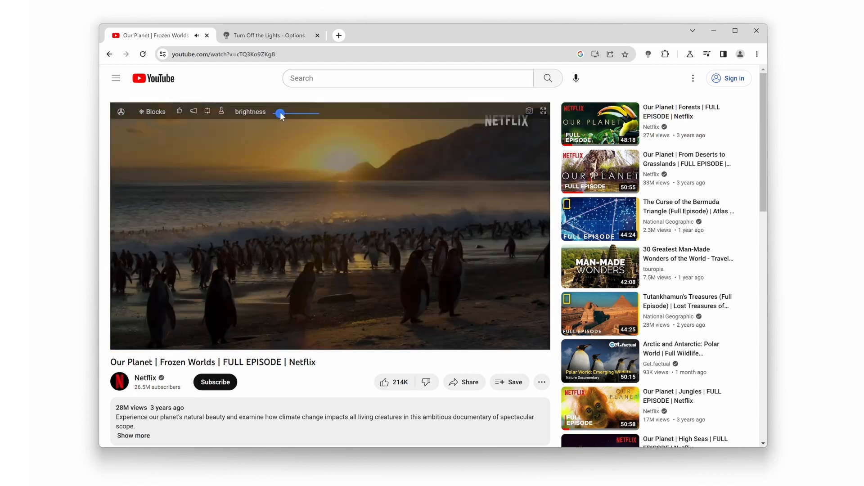
left_click_drag(279, 113, 286, 113)
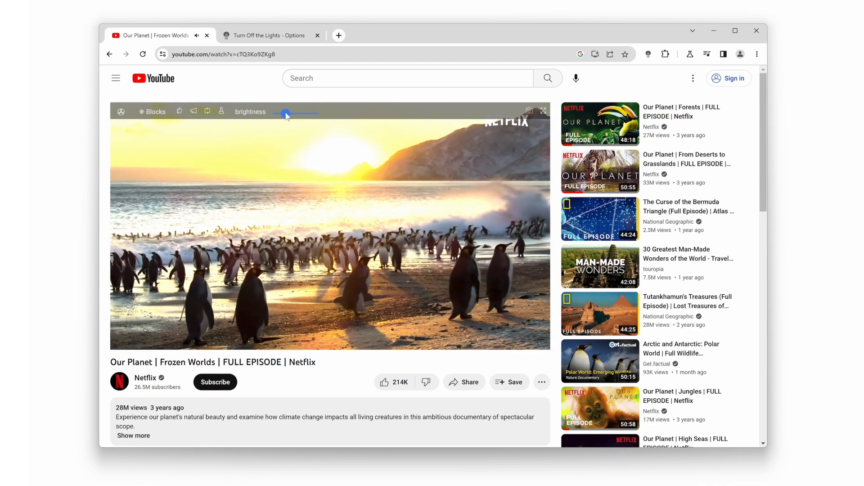
left_click_drag(285, 114, 292, 114)
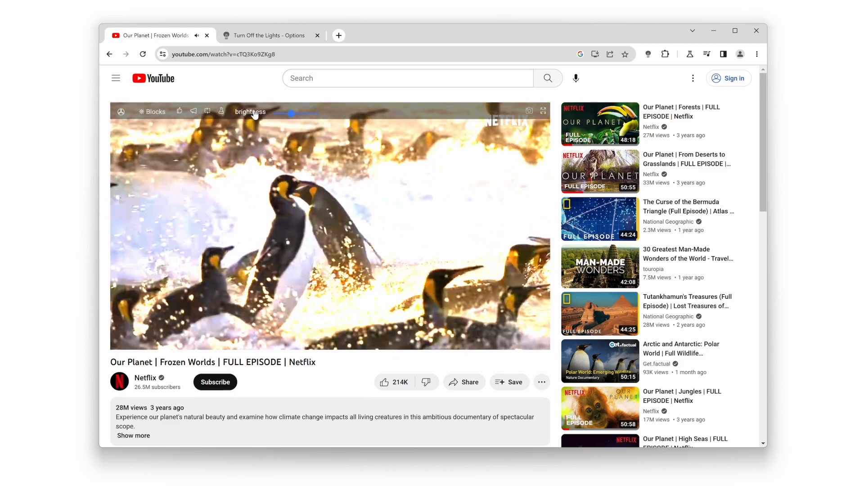
left_click_drag(289, 113, 270, 114)
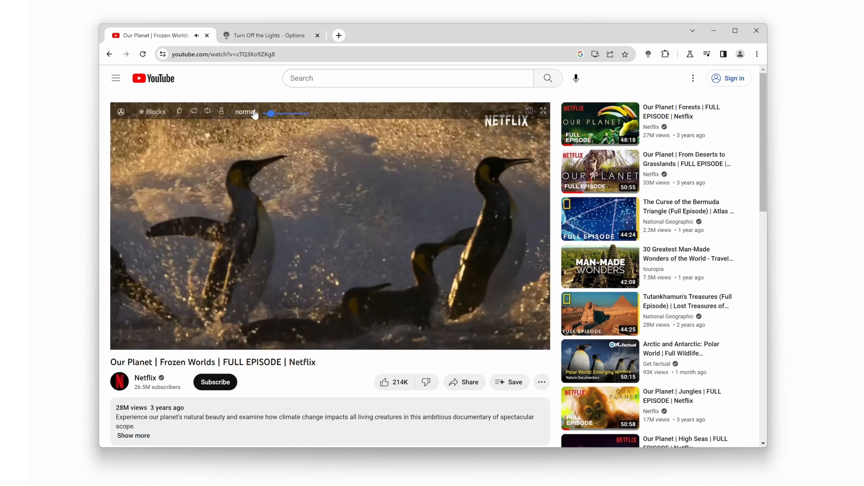